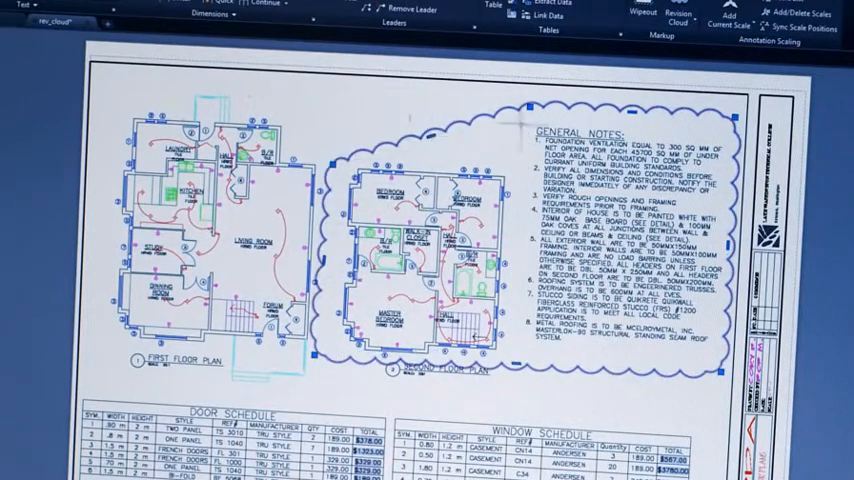
Step: Jump from the Left Elevation sheet to the Architectural Site Plan2 bookmark under A5-01
right_click(523, 108)
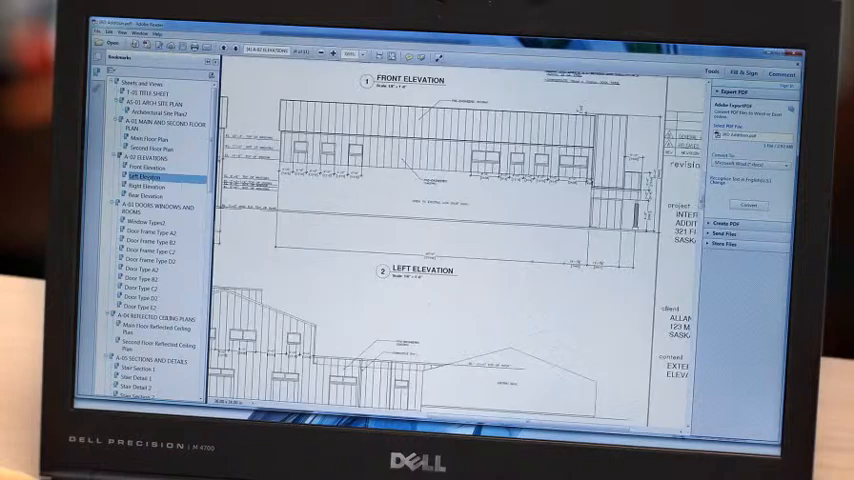
left_click(155, 109)
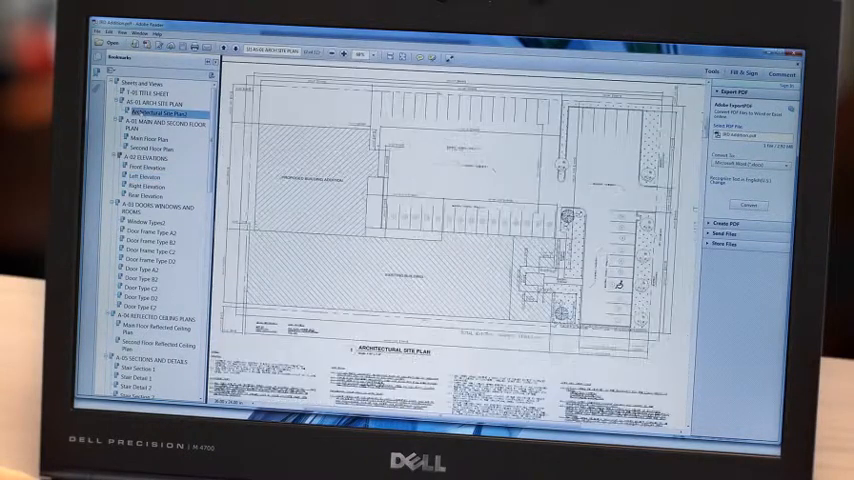
left_click(140, 305)
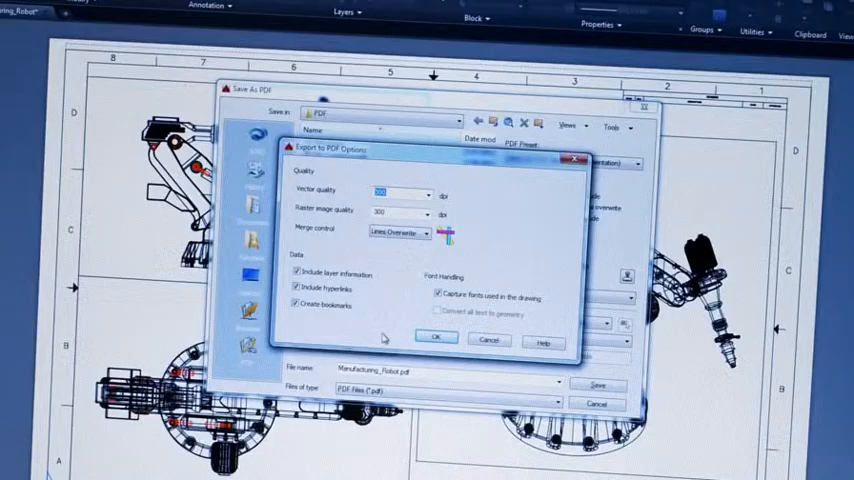
Step: Confirm PDF options with layer information, hyperlinks and bookmarks enabled for the robot layout
left_click(435, 338)
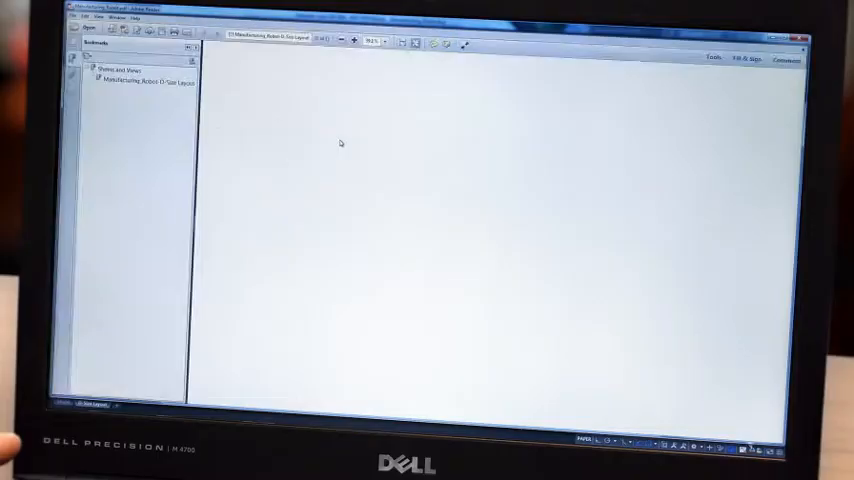